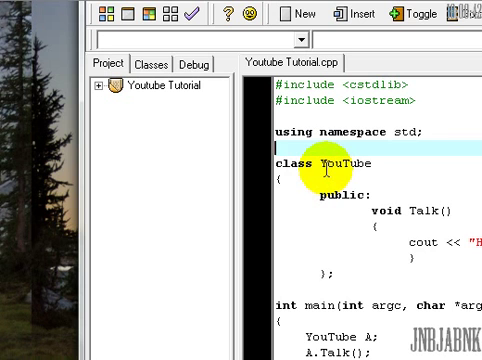
mouse_move(320, 168)
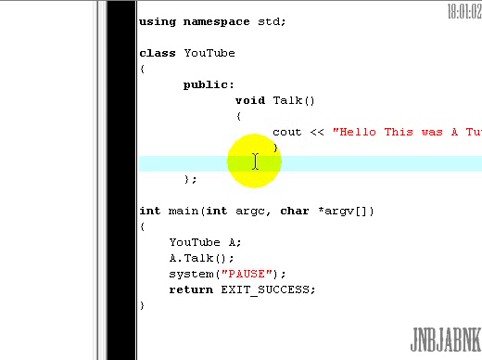
Write void Talky() in the class, printing "Hope You Enjoyed" << endl.
text(void)
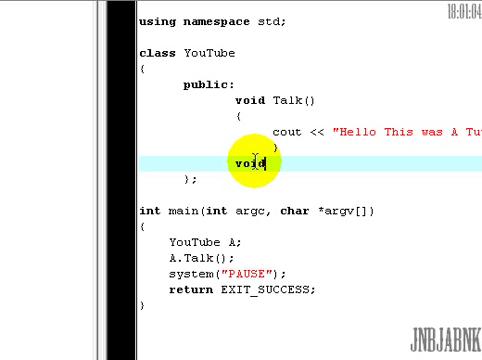
text(Te)
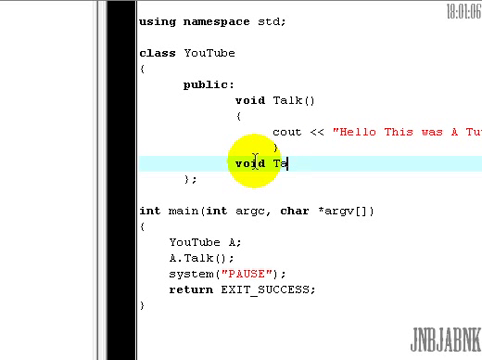
text(alky())
text({)
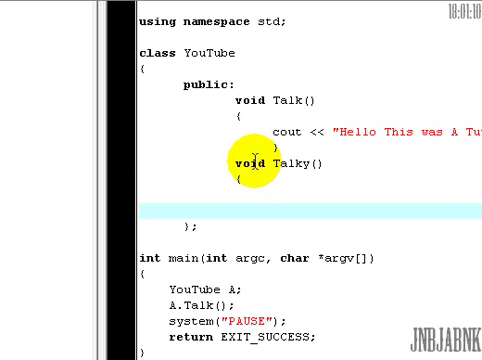
text(cout)
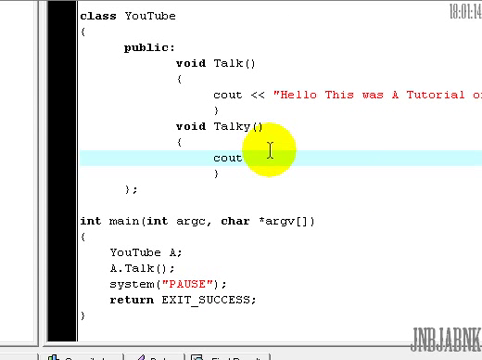
text(<<)
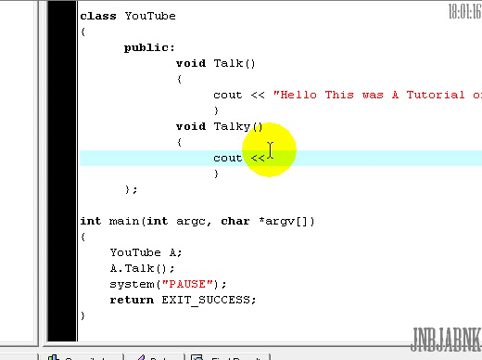
text("Hope Yo")
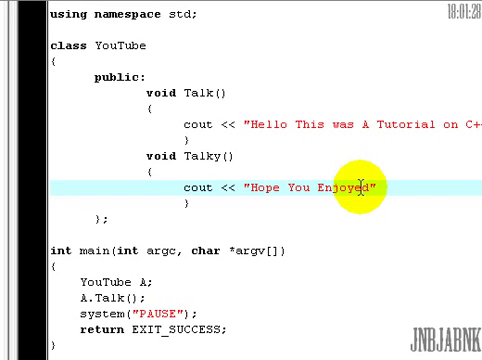
text(<< enl)
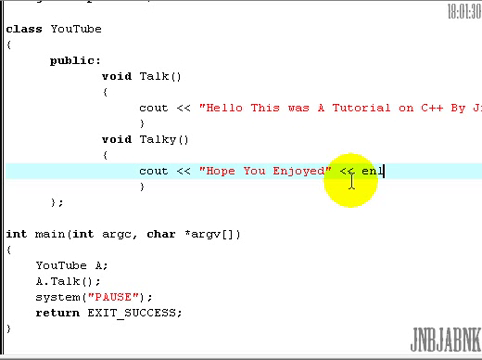
text(l;)
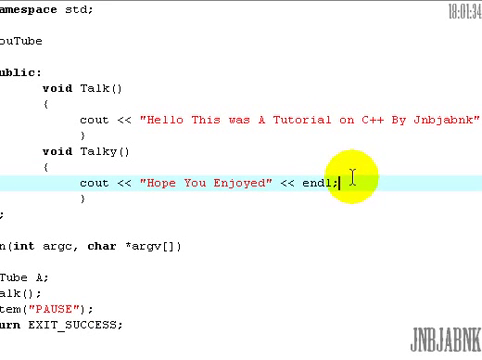
mouse_move(160, 189)
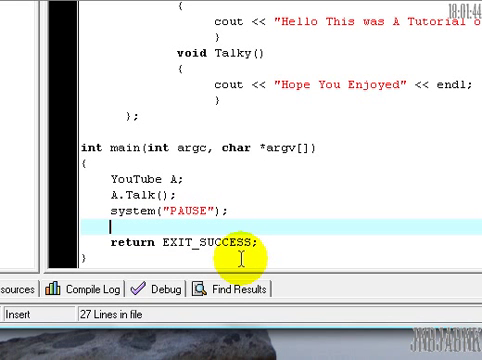
Add A.Talky(); and system("PAUSE"); lines to main.
text(A.Talk)
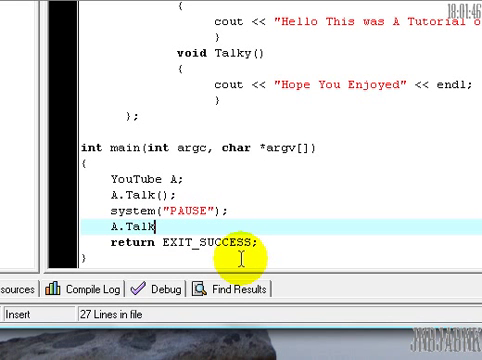
text(y();)
text(system.)
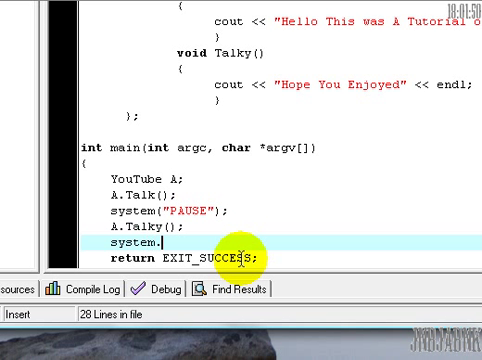
text("PA)
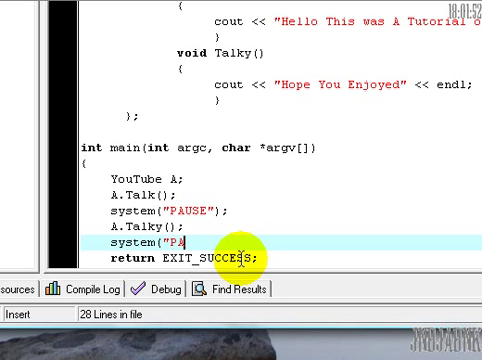
text(USE)
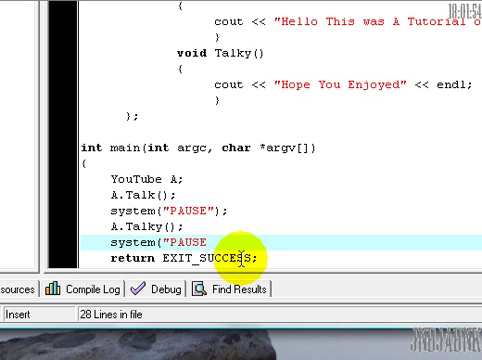
text(");)
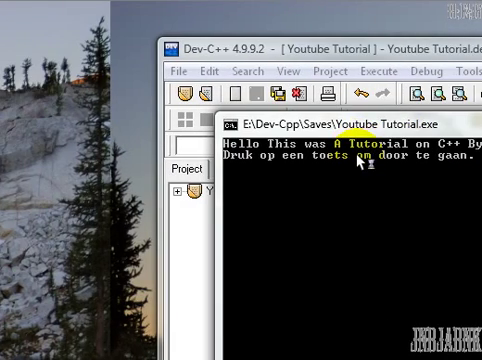
Continue past the running program's pause prompt.
key(enter)
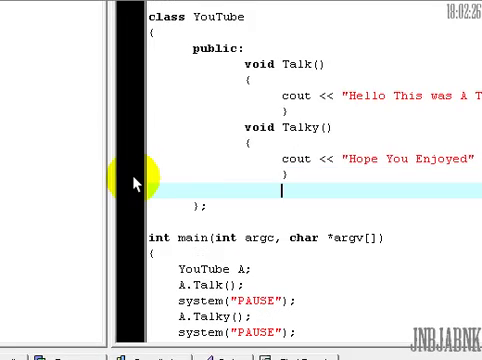
mouse_move(240, 205)
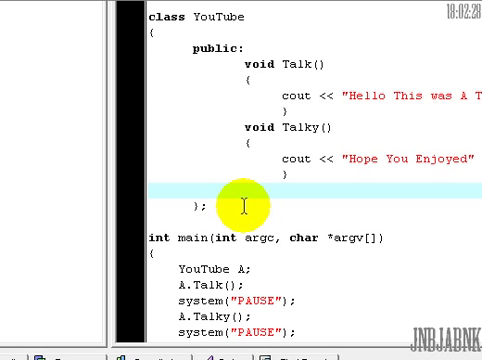
Write void Talking() in the class, printing "Lol" << endl.
text(void)
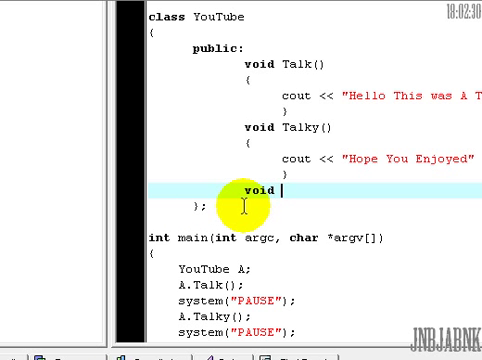
text(Talky)
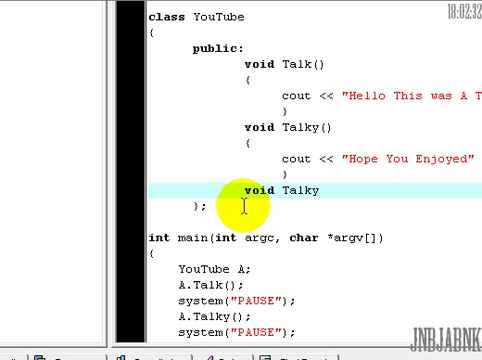
key(BackSpace)
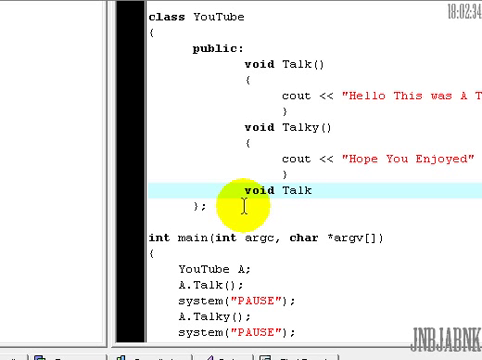
text(ing)
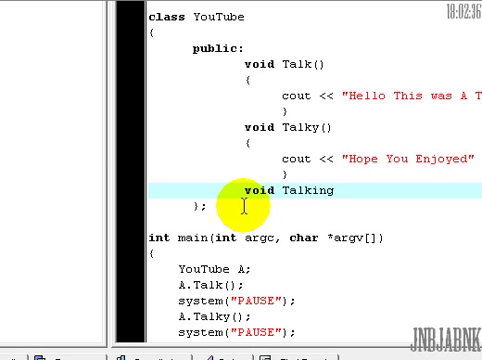
text(())
text(})
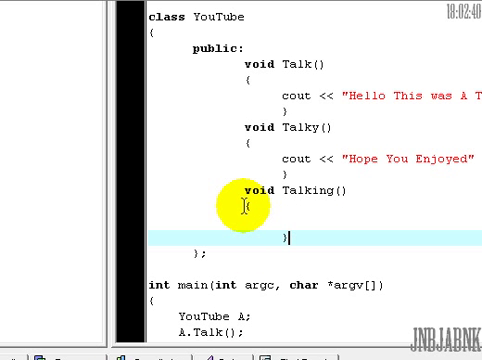
text(cout << "Lo)
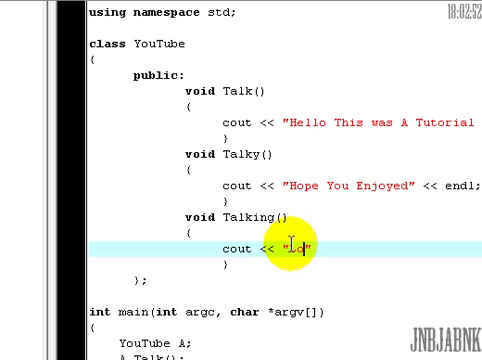
text(<<)
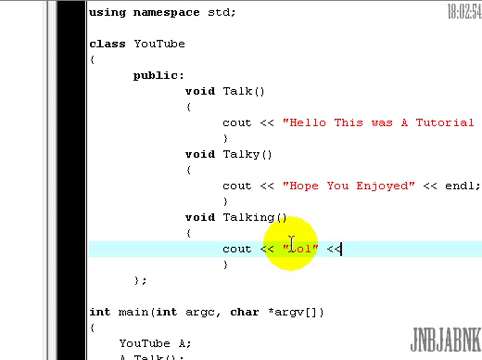
text(endl;)
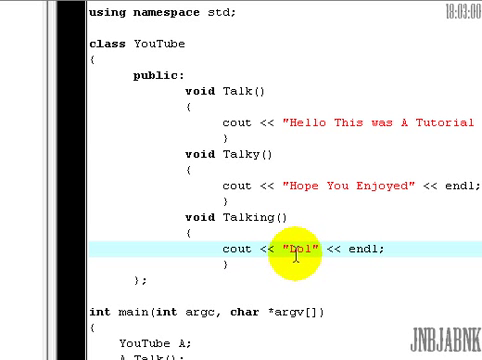
Add A.Talking(); and a system("PAUSE") call at the end of main.
scroll(down, 3)
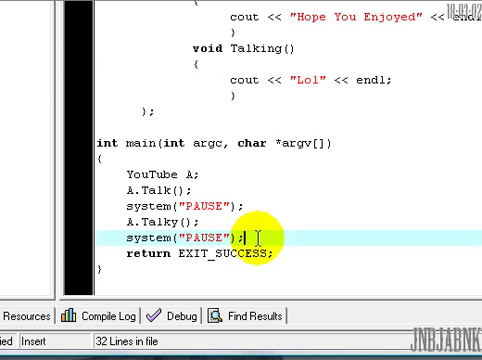
text(A.T)
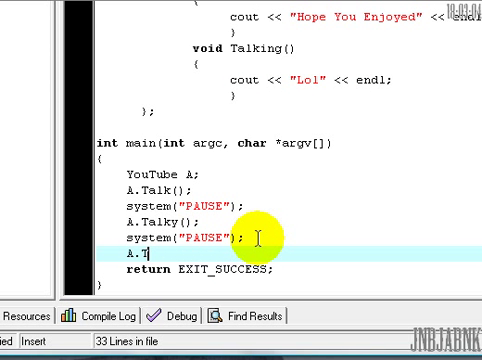
text(alking())
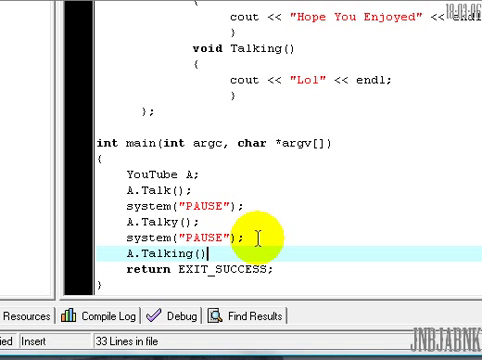
text(Syst)
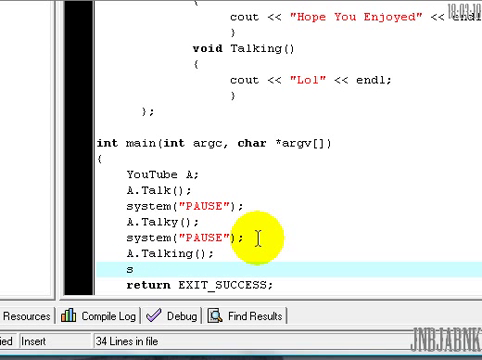
text(ystem()
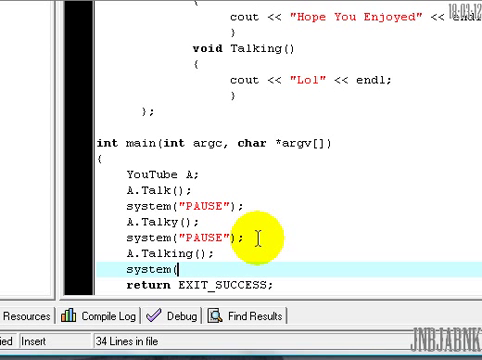
text("PAUSE)
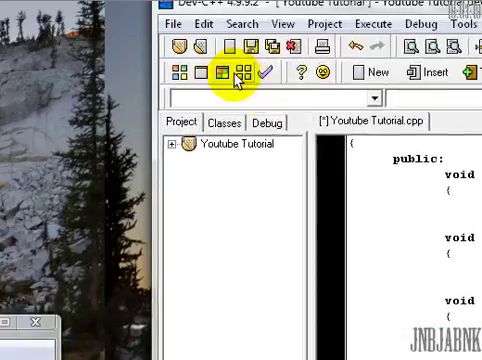
click(224, 70)
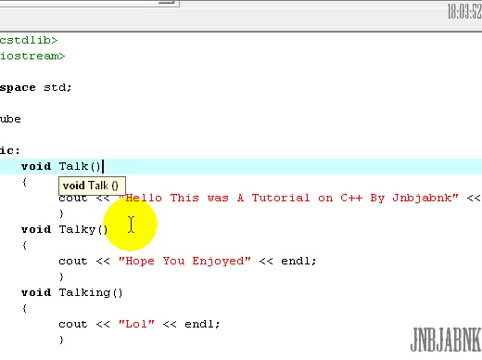
End void Talk() with a semicolon so it is only declared.
text(;)
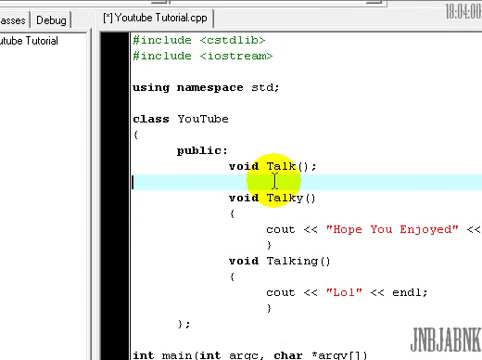
scroll(down, 3)
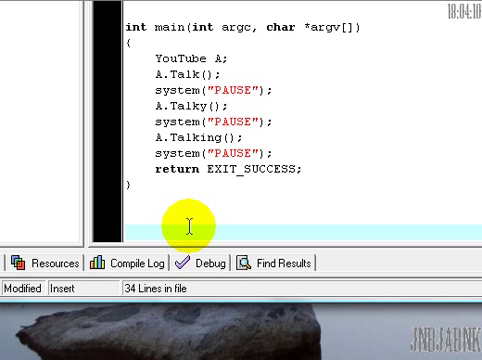
Define void YouTube::Talk() below main.
text(void)
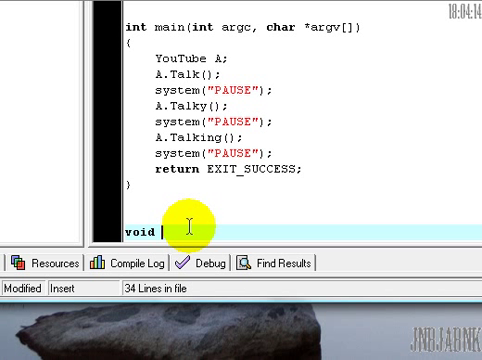
text(YouTube::Talk()
text(cout << "Hello This was A)
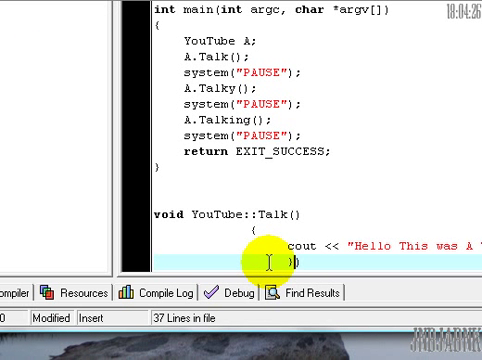
scroll(down, 3)
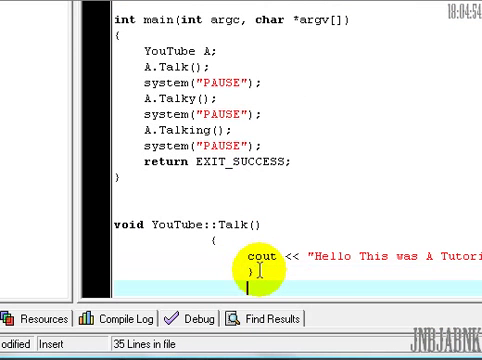
Define void YouTube::Talky() printing "Hope You Enjoyed" << endl.
text(void YouTub)
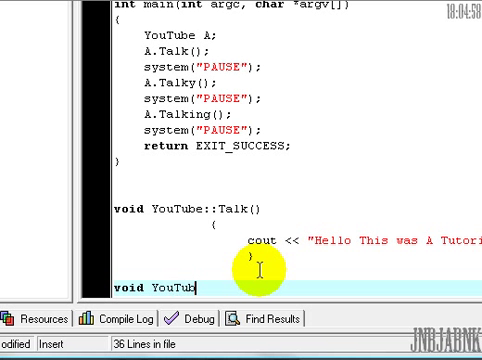
text(::Tal)
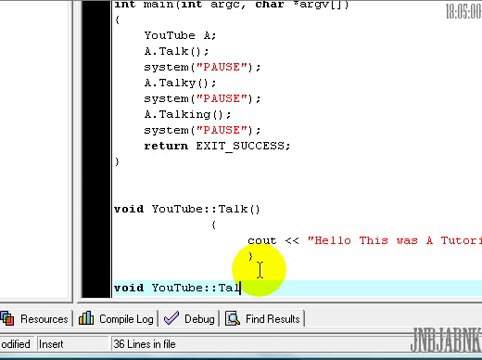
text(ky())
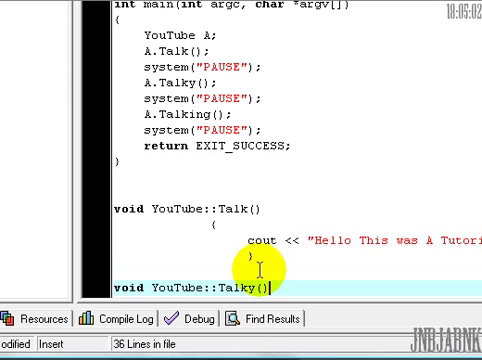
text(cout << "Hope You Enjoyed" << endl;)
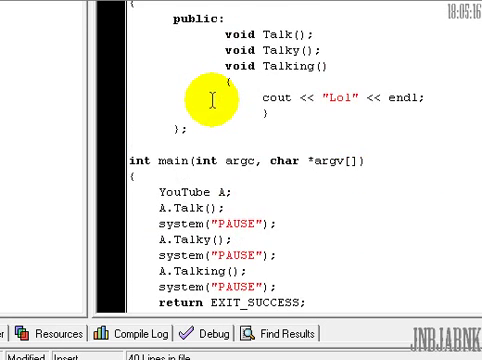
scroll(down, 3)
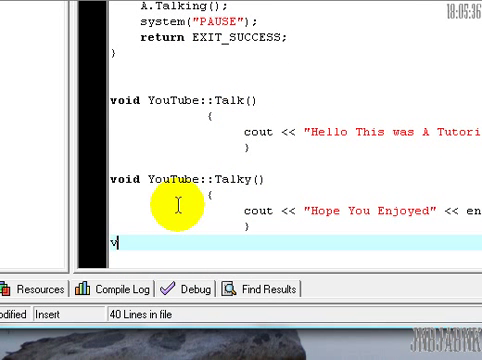
Begin the void YouTube::Talking() definition below.
text(void T)
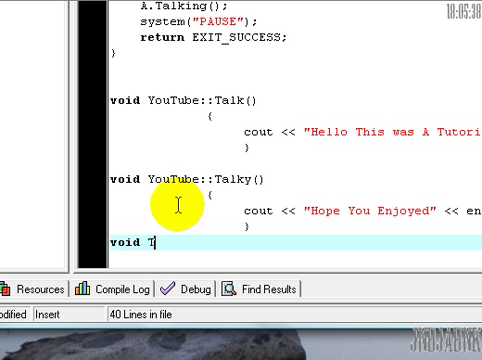
text(YouTube)
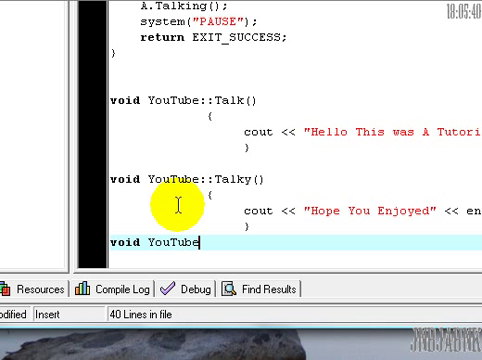
text(::Tali)
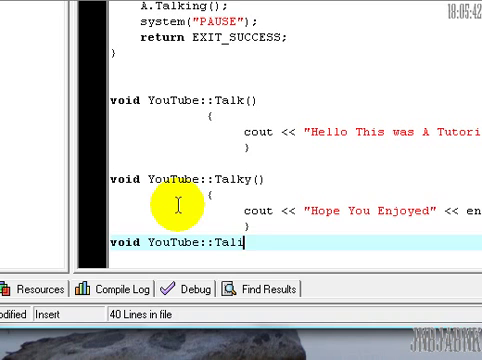
text(ng())
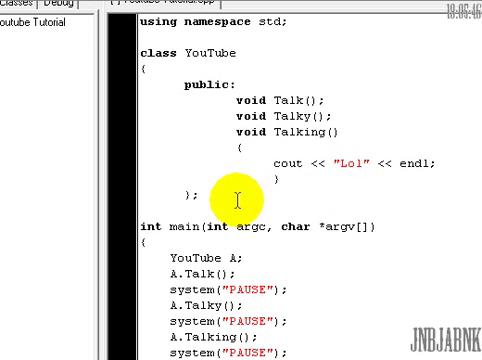
Cut the Talking() body out of the class, leaving only its declaration.
right_click(232, 195)
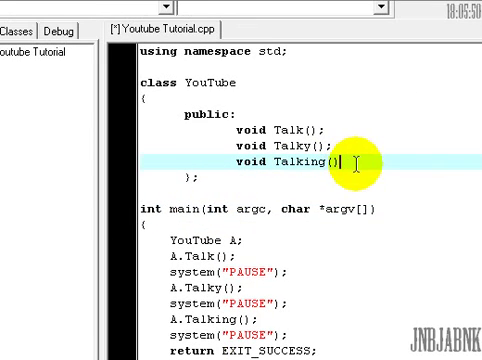
scroll(down, 3)
text(;)
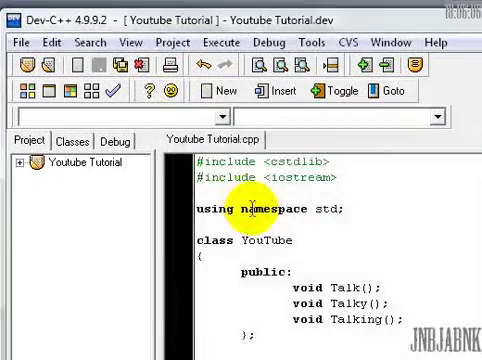
scroll(down, 3)
text(YouTube.h)
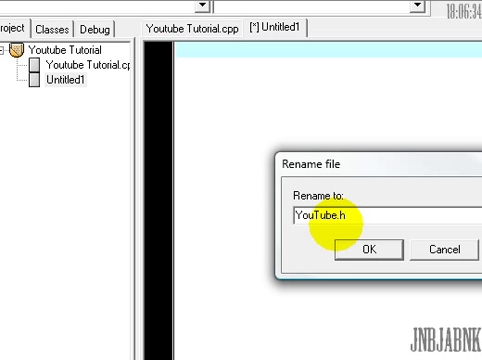
Confirm the header name YouTube.h and move the class code from main's file into it.
click(370, 249)
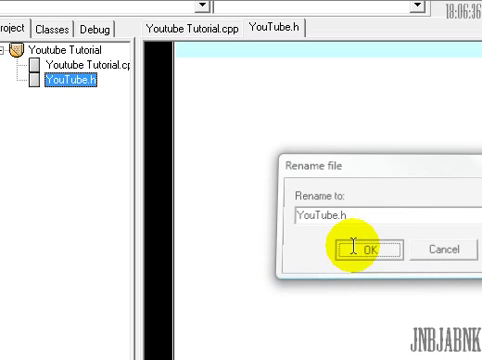
click(353, 249)
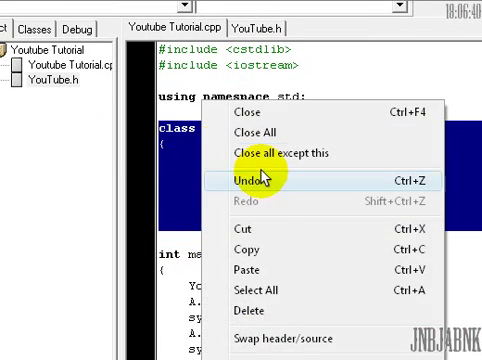
click(250, 183)
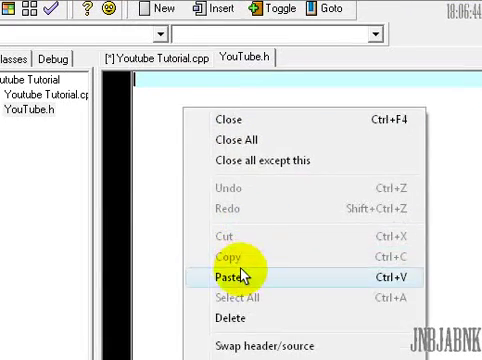
click(224, 272)
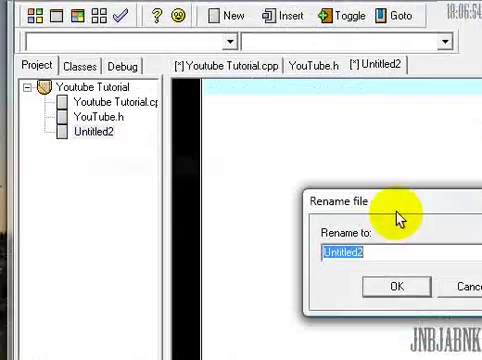
Name the new project file YouTubedeclare.ccp.
text(YO)
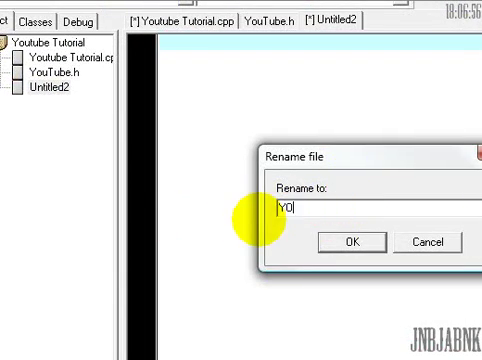
text(YouTube)
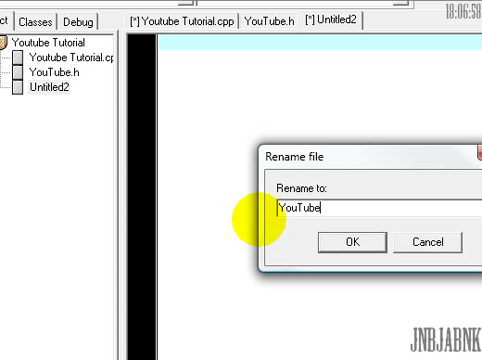
text(declare)
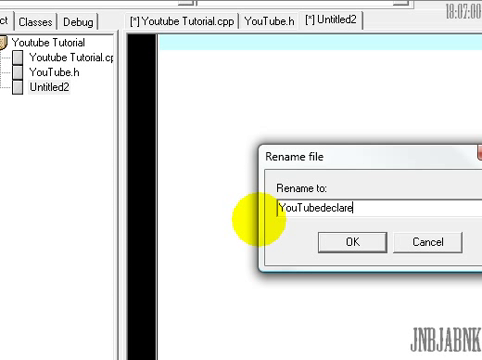
text(.ccp)
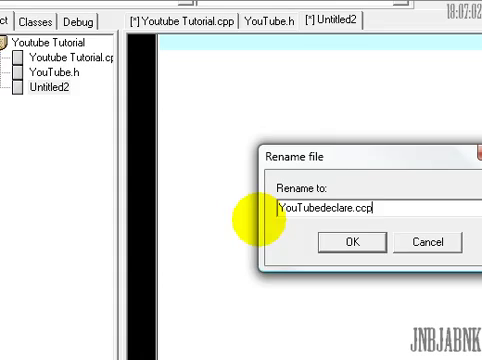
click(351, 242)
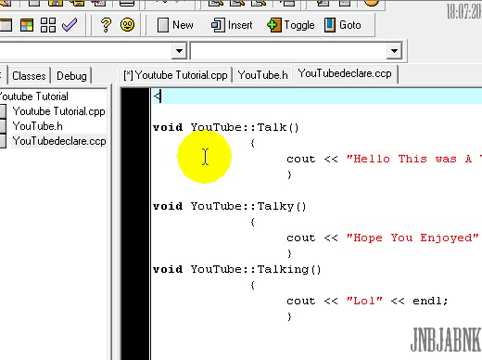
Add #include <iostream> and using namespace std above the Talk, Talky and Talking definitions.
text(#incl)
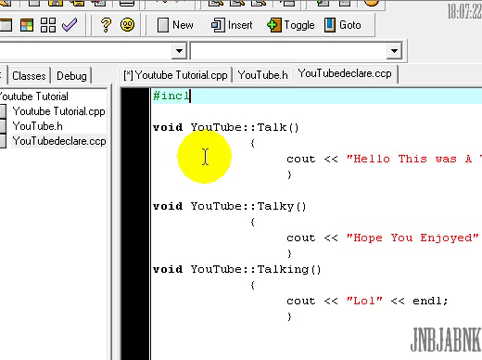
text(ude <io)
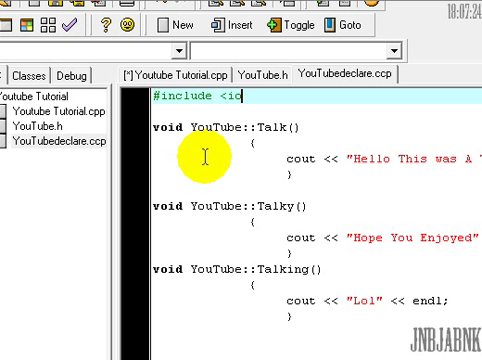
text(stream>)
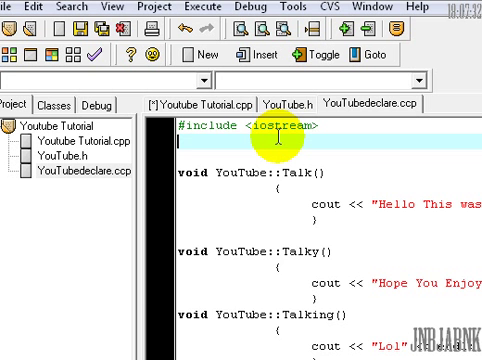
text(usi9n)
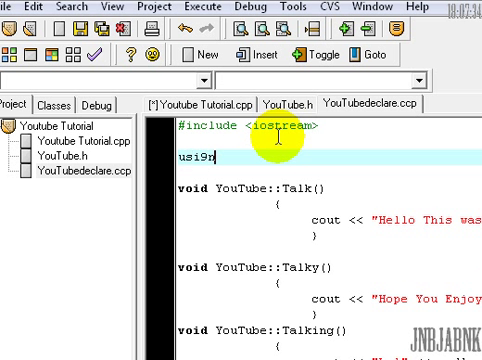
text(using)
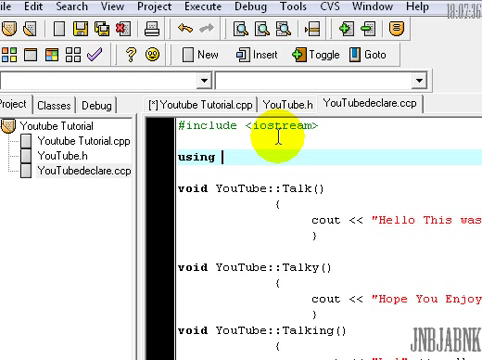
text(namespa)
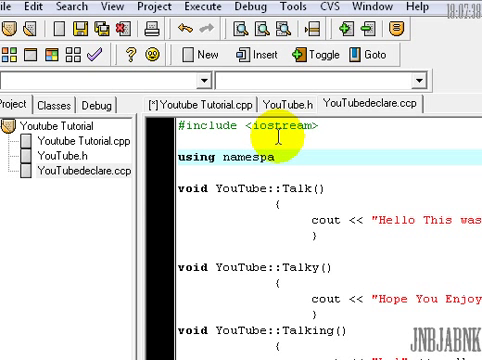
text(ce std)
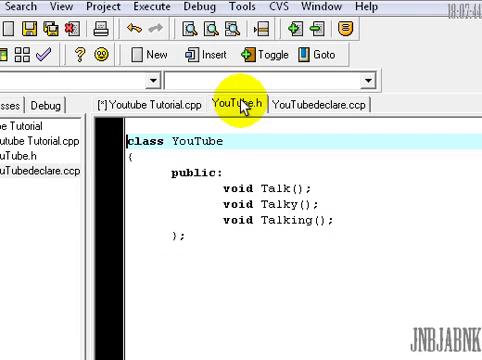
Check the YouTube.h declarations, then add #include "YouTube.h" beneath the iostream include.
click(170, 101)
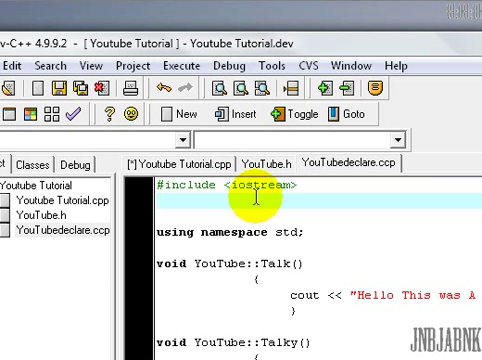
text(#include ")
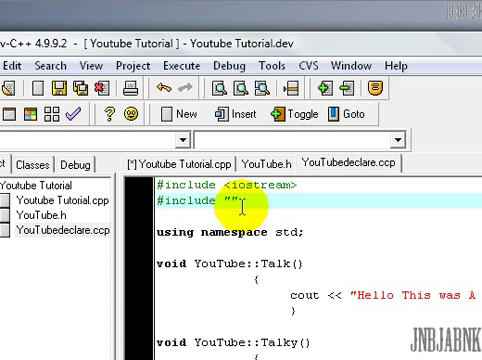
text(YouTube.j)
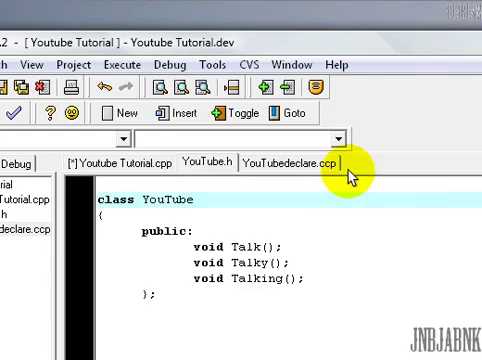
Save all three project files and compile and run the Youtube Tutorial program.
click(287, 163)
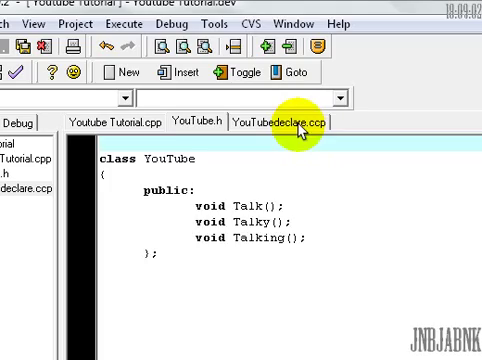
click(283, 121)
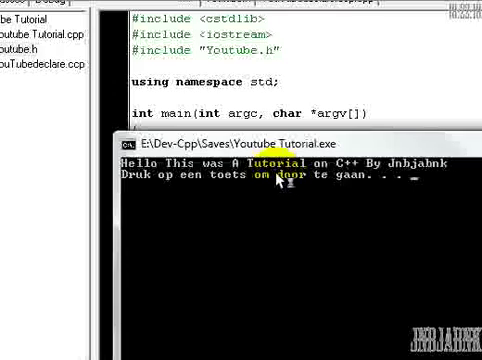
Continue past each pause so the console shows "Hope You Enjoyed" and "Lol".
key(enter)
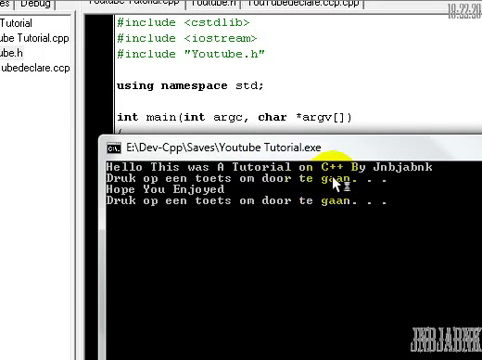
key(enter)
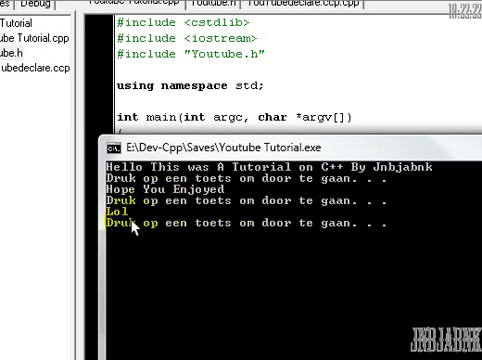